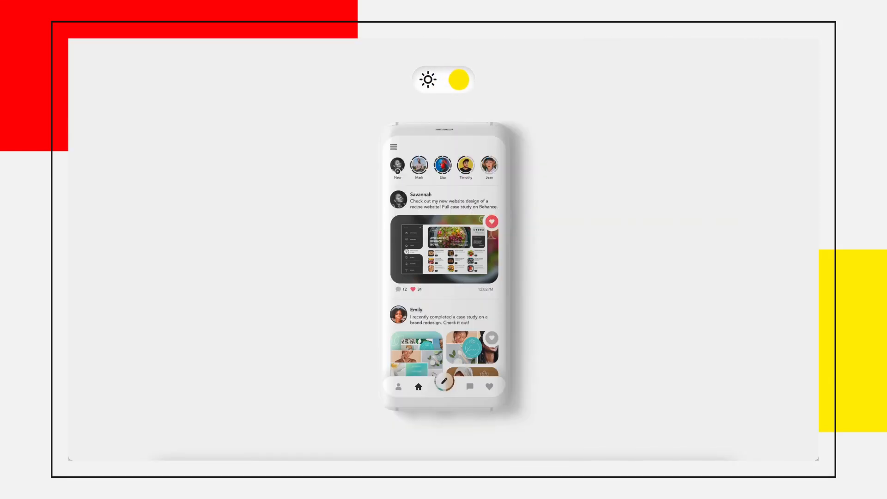
Step: Toggle the finished preview between light and dark mode before editing
{"action": "left_click", "coordinate": [445, 79]}
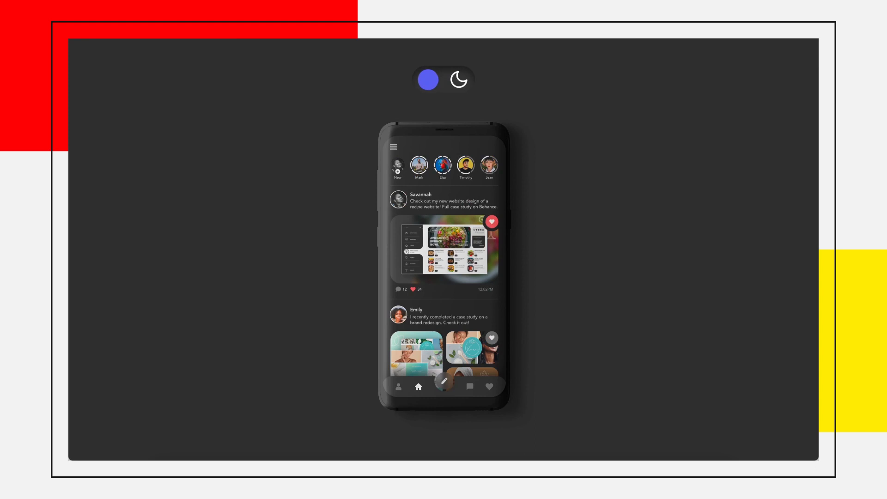
{"action": "left_click", "coordinate": [444, 79]}
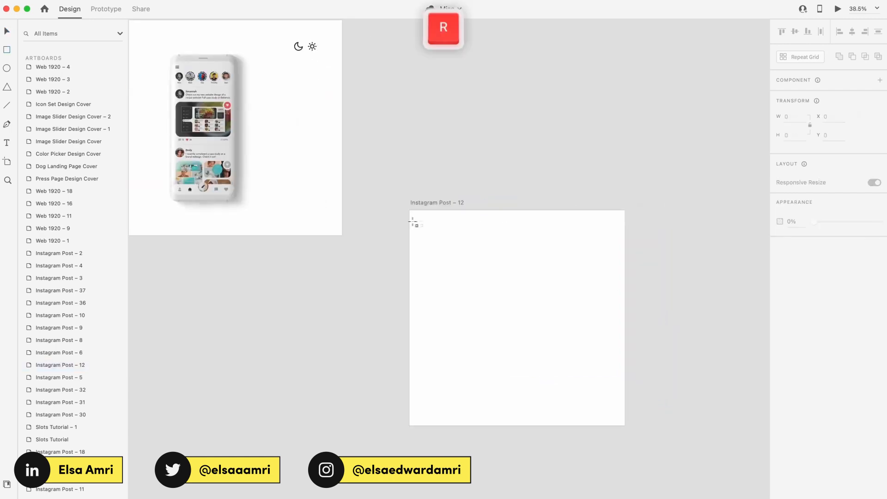
Step: Add a 1080×1080 background rectangle and a 212×70 pill track with Inner Shadow (0, 10, 16)
{"action": "left_click", "coordinate": [516, 317]}
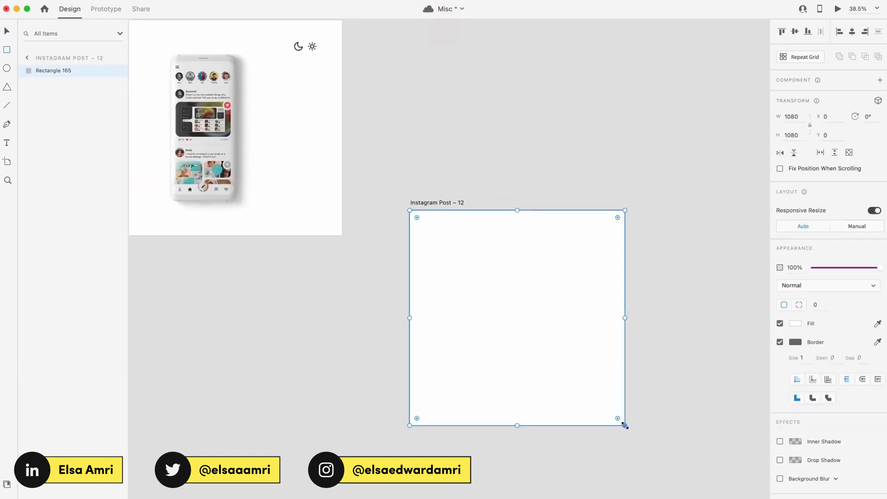
{"action": "left_click", "coordinate": [795, 323]}
{"action": "type", "text": "16"}
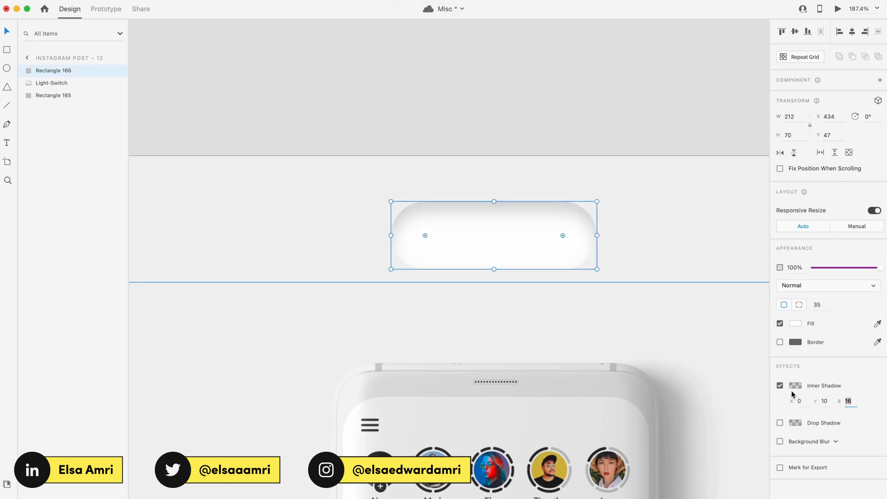
{"action": "left_click", "coordinate": [794, 385]}
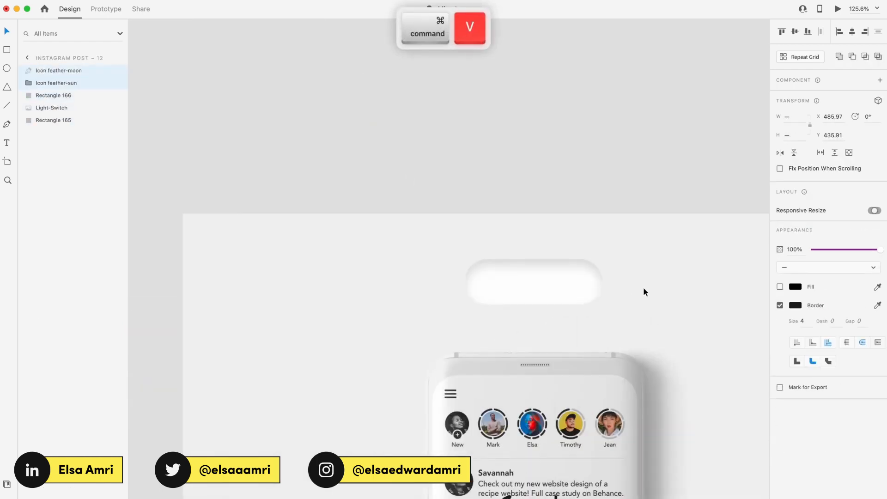
Step: Paste the feather sun and moon icons into the Instagram post artboard
{"action": "key", "text": "cmd+z"}
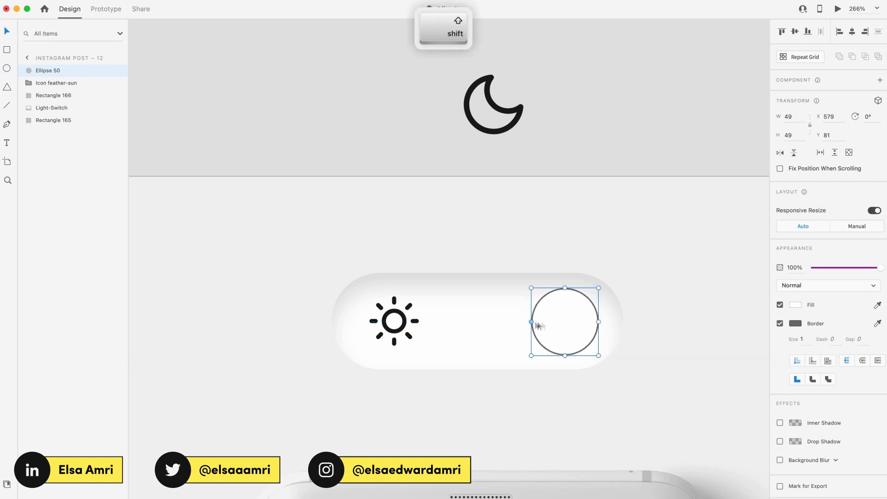
Step: Draw a yellow borderless circle sized 53 and place it at the track's right end
{"action": "left_click", "coordinate": [796, 304]}
{"action": "type", "text": "#A2A2A2"}
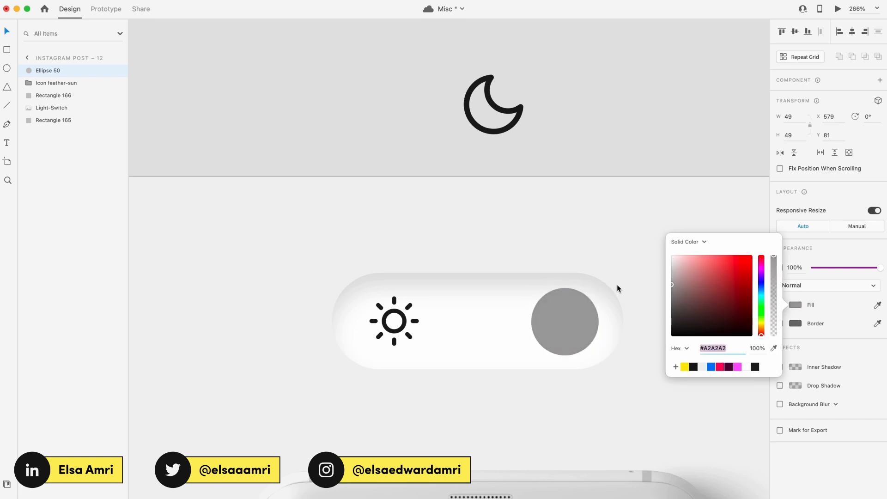
{"action": "left_click", "coordinate": [683, 366]}
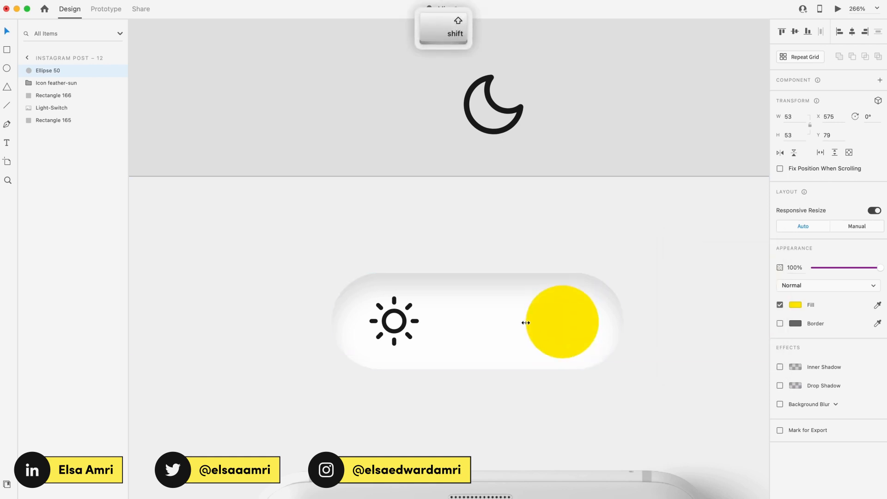
{"action": "left_click", "coordinate": [54, 95]}
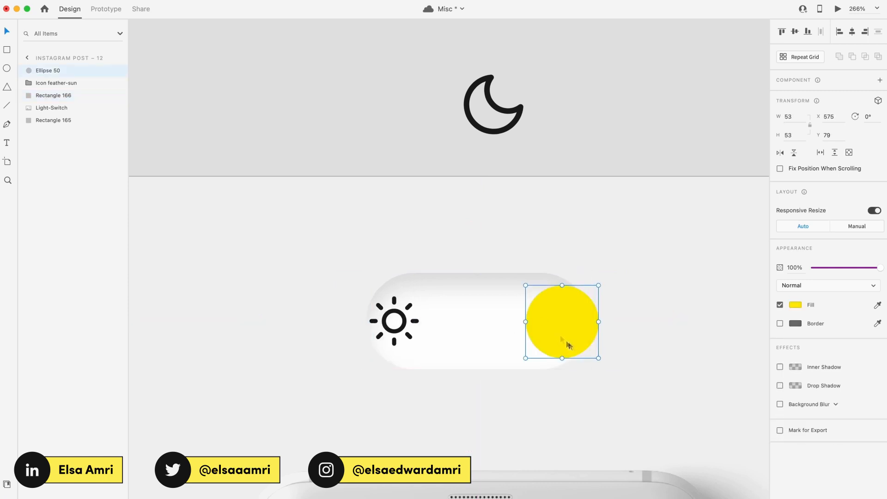
{"action": "left_click_drag", "start_coordinate": [560, 321], "coordinate": [537, 321]}
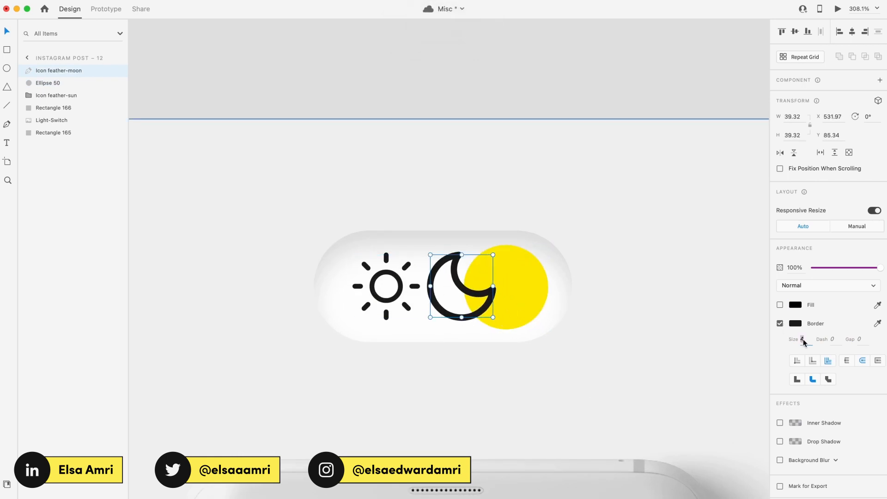
Step: Try the yellow knob under the moon icon, then undo the moves to restore the layout
{"action": "left_click", "coordinate": [57, 95]}
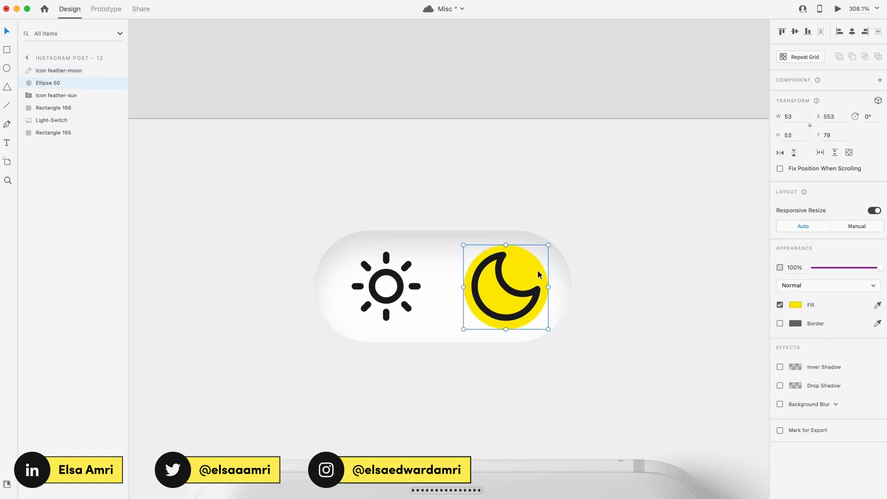
{"action": "left_click_drag", "start_coordinate": [505, 286], "coordinate": [374, 286]}
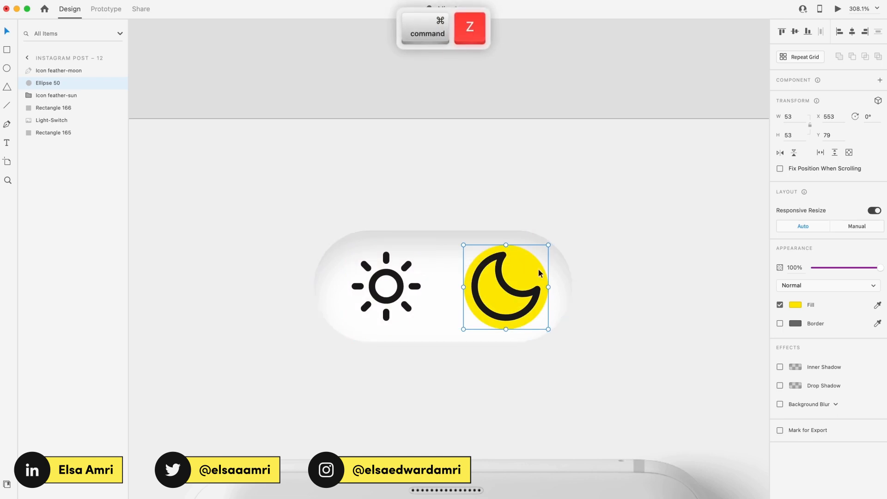
{"action": "key", "text": "cmd+z"}
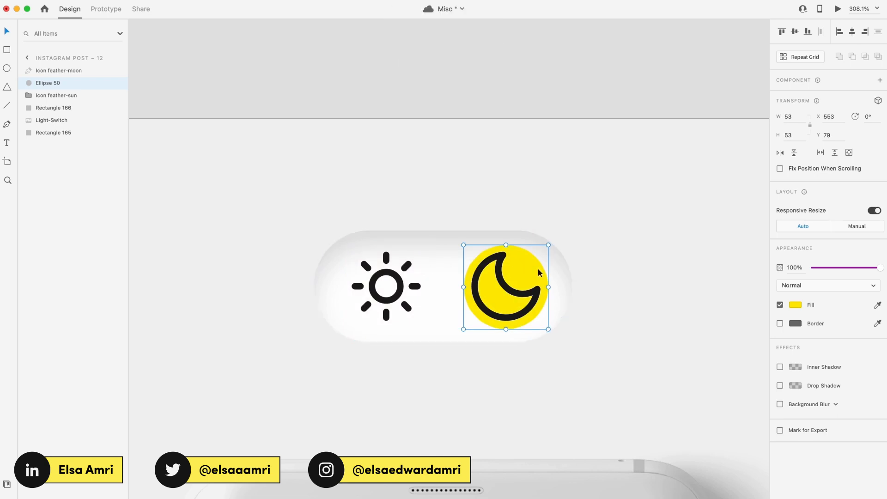
{"action": "key", "text": "cmd+["}
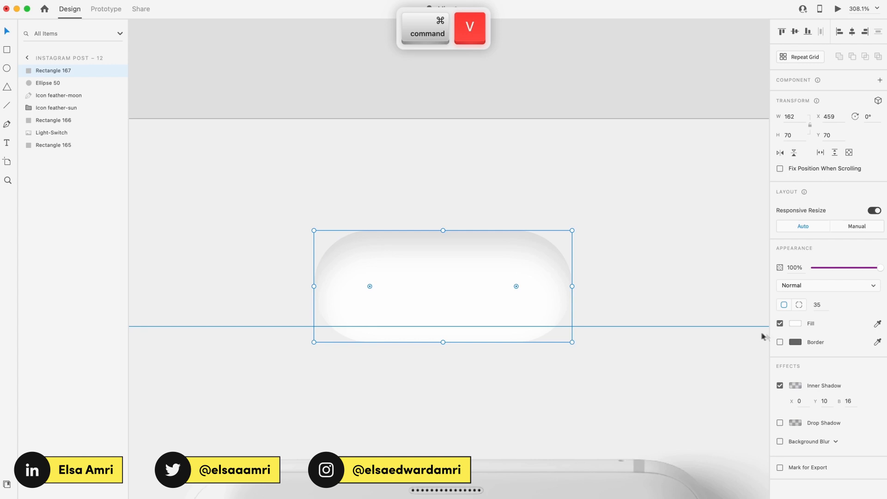
Step: Recolour the track copy to near-black #151515 so it can sit beneath the light track
{"action": "left_click", "coordinate": [796, 324]}
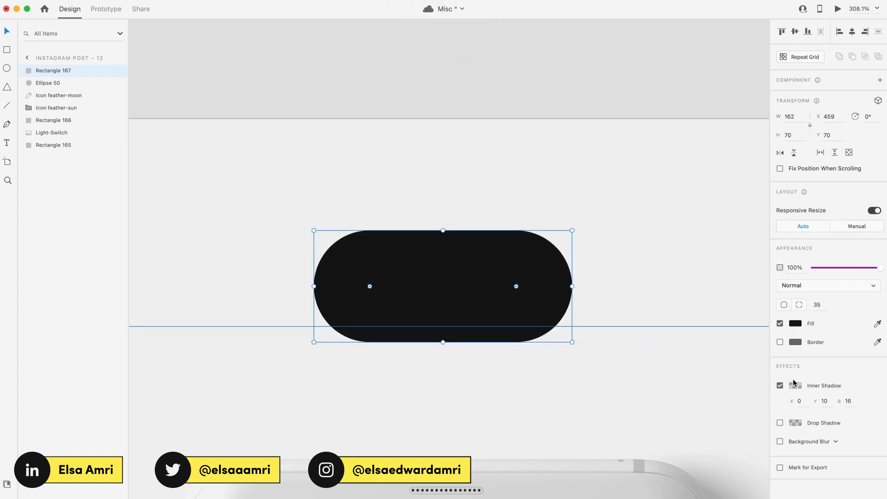
{"action": "left_click", "coordinate": [795, 323]}
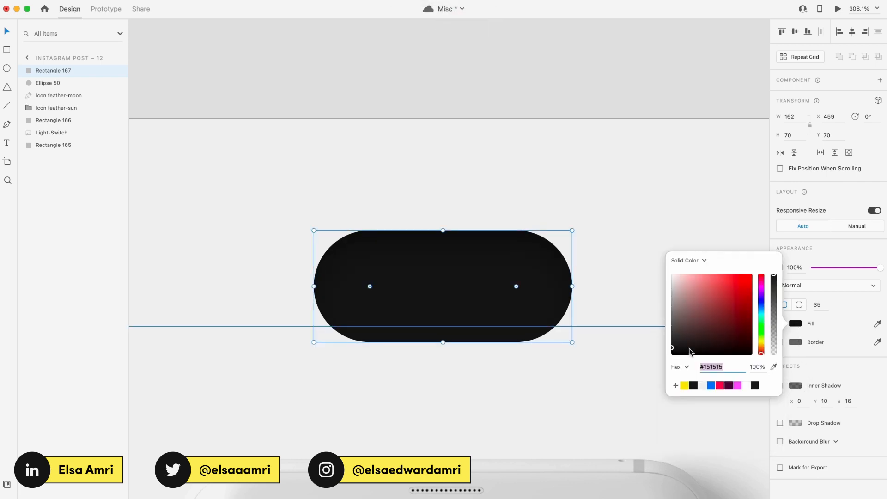
{"action": "left_click_drag", "start_coordinate": [670, 347], "coordinate": [671, 336]}
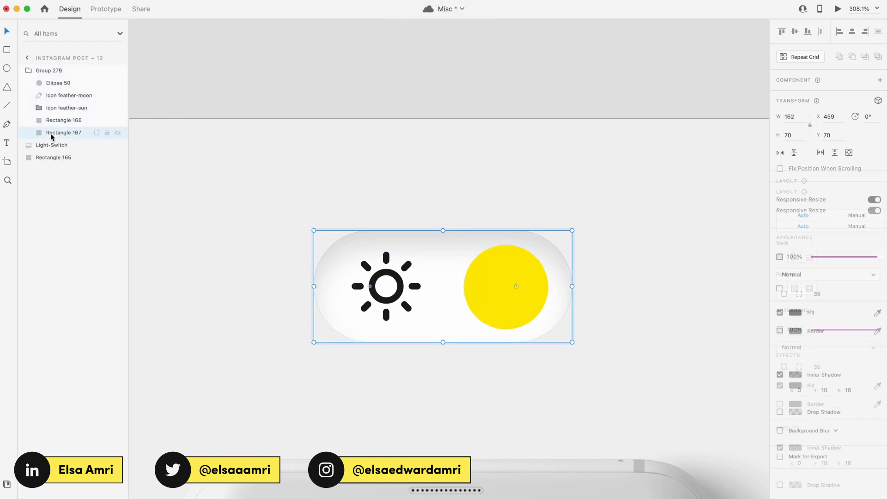
{"action": "key", "text": "k"}
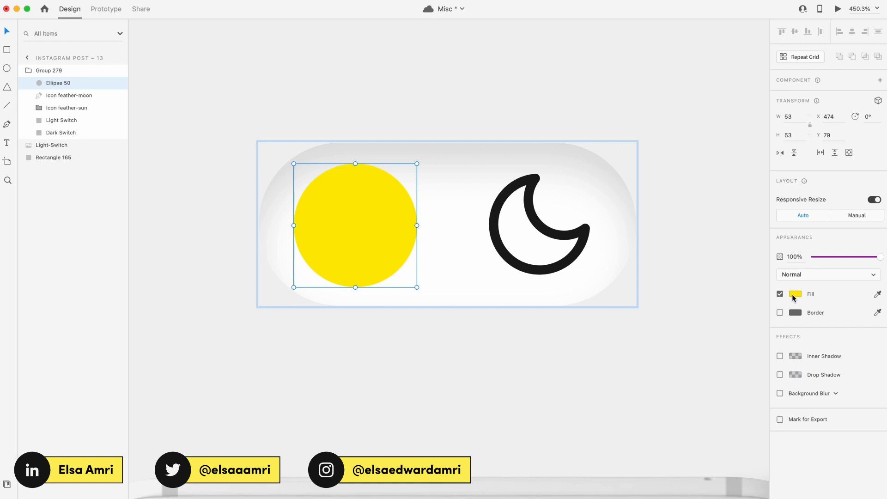
Step: Hide the Light Switch (opacity 0) and bring the Dark Switch to 100% on Instagram Post – 13
{"action": "left_click", "coordinate": [795, 294]}
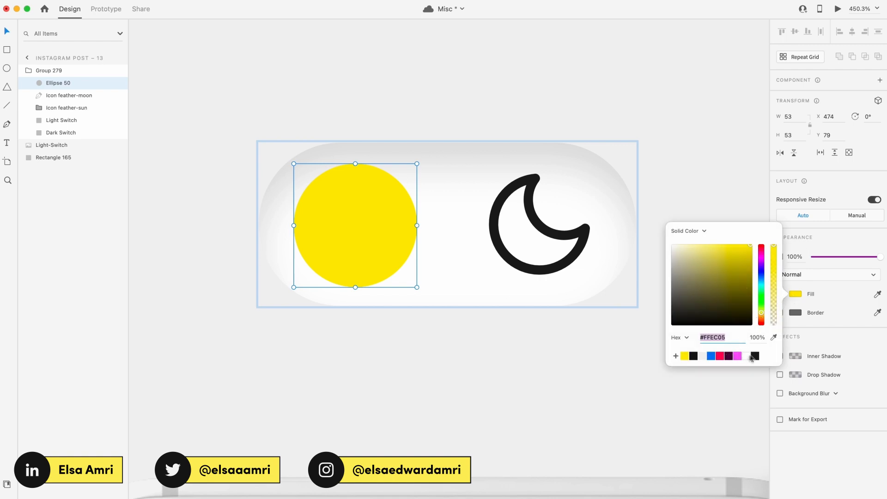
{"action": "left_click", "coordinate": [754, 356]}
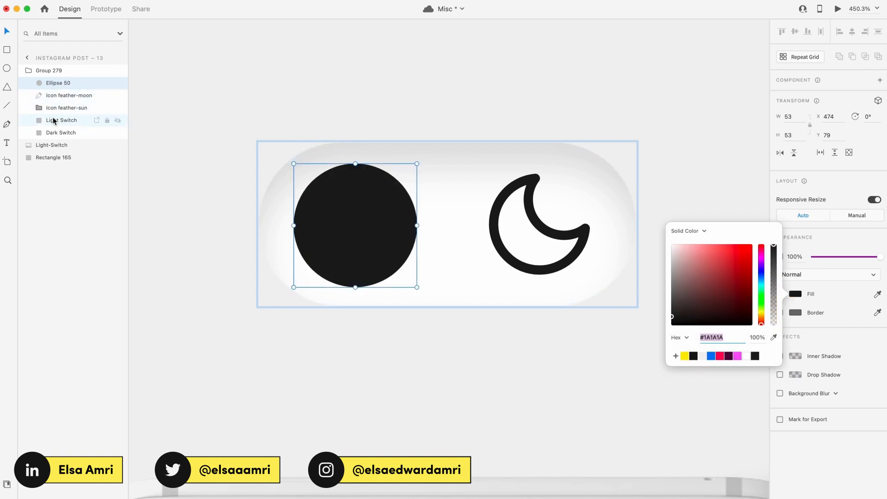
{"action": "left_click", "coordinate": [61, 132]}
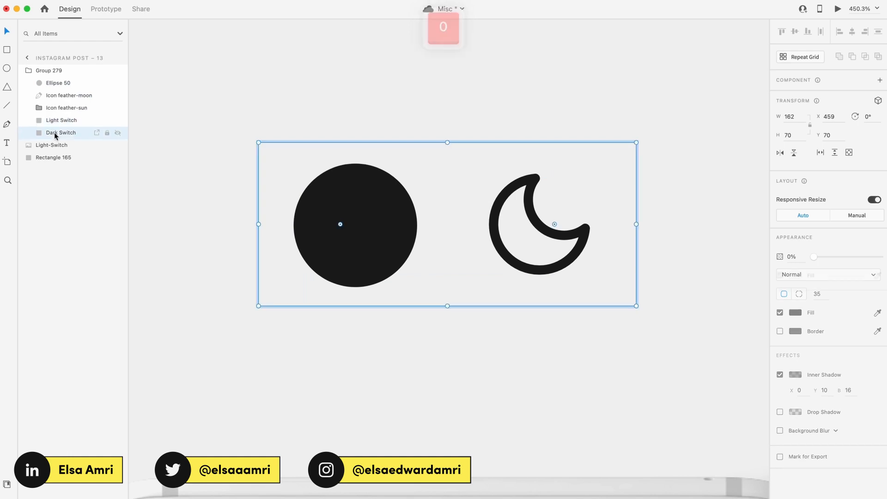
{"action": "left_click_drag", "start_coordinate": [813, 256], "coordinate": [879, 256]}
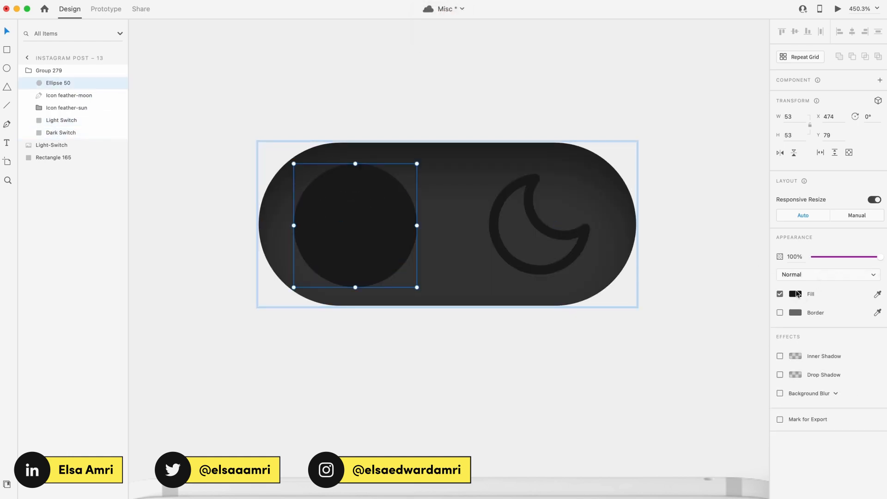
Step: Change the knob's fill from yellow to indigo blue #3C42D9
{"action": "left_click", "coordinate": [795, 294]}
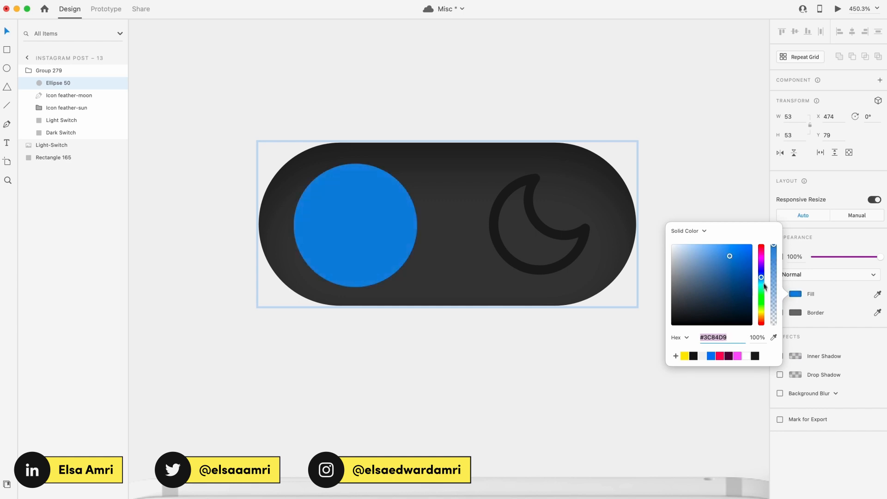
{"action": "left_click_drag", "start_coordinate": [761, 277], "coordinate": [761, 274]}
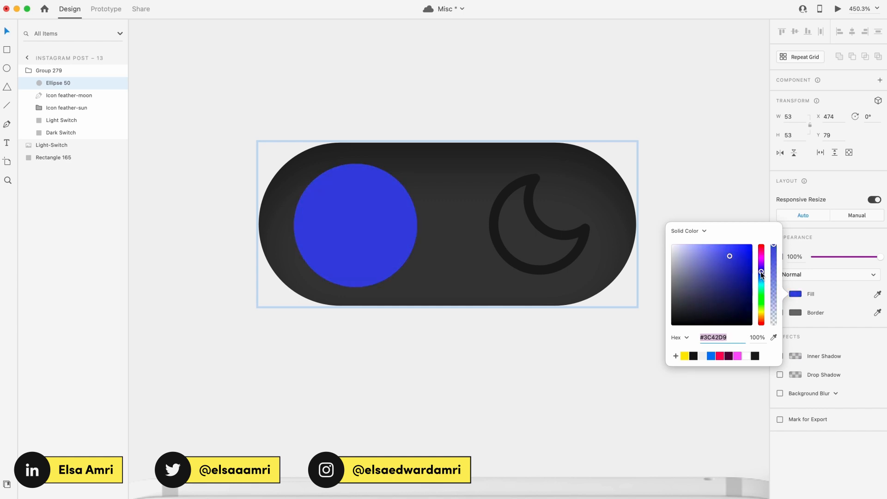
{"action": "left_click_drag", "start_coordinate": [729, 256], "coordinate": [715, 253]}
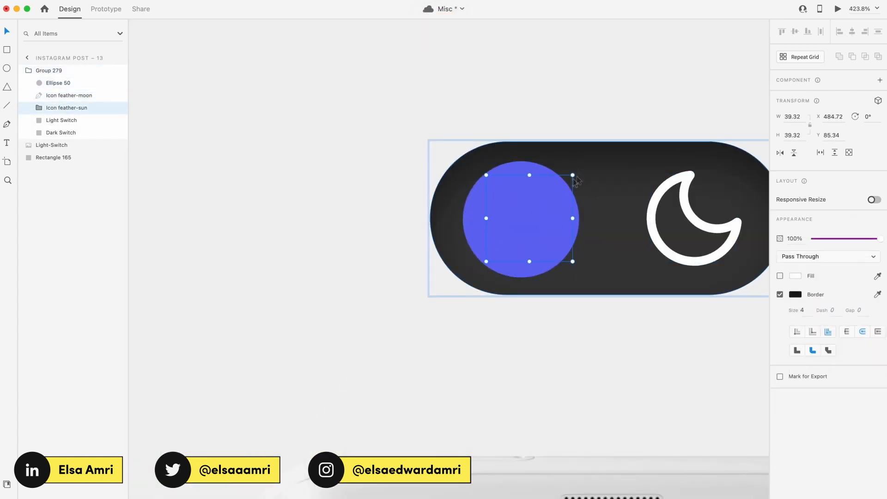
Step: Move the sun icon behind the blue knob so the dark switch shows only the moon
{"action": "left_click_drag", "start_coordinate": [572, 175], "coordinate": [545, 205]}
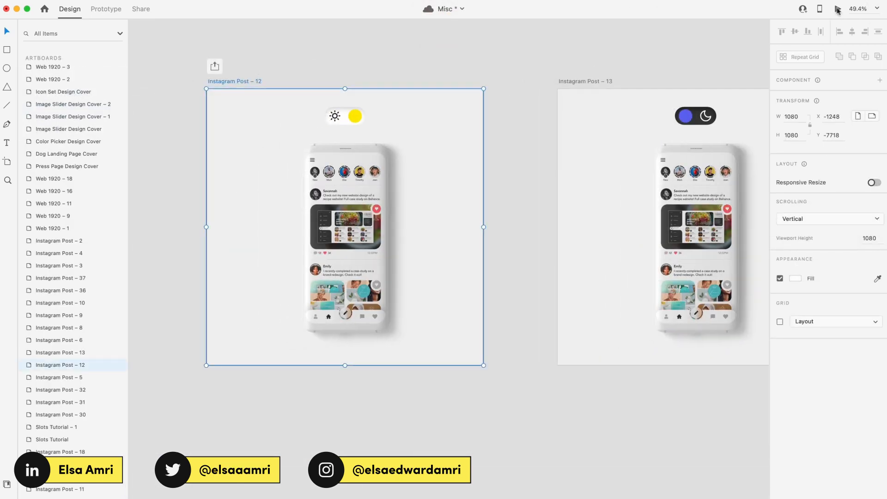
Step: In Prototype mode set the tap from Post – 12 to Post – 13 to Auto-Animate, Ease Out, 0.8 s
{"action": "left_click", "coordinate": [105, 9]}
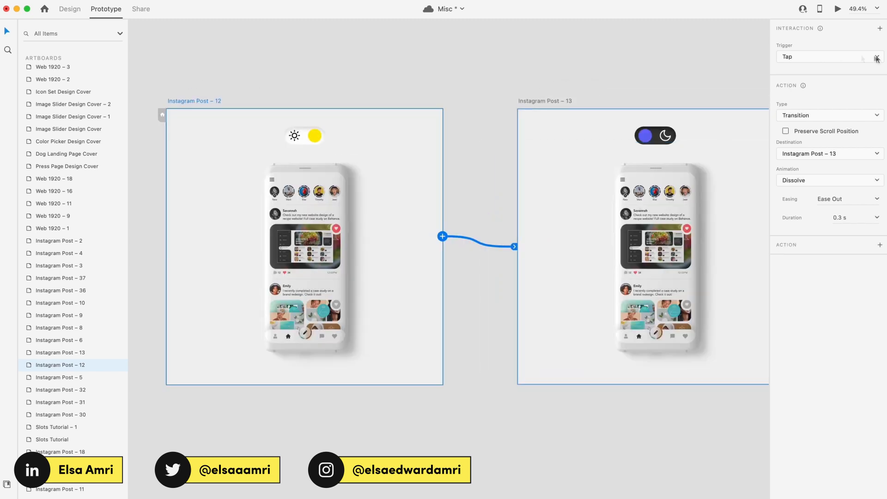
{"action": "left_click", "coordinate": [828, 180]}
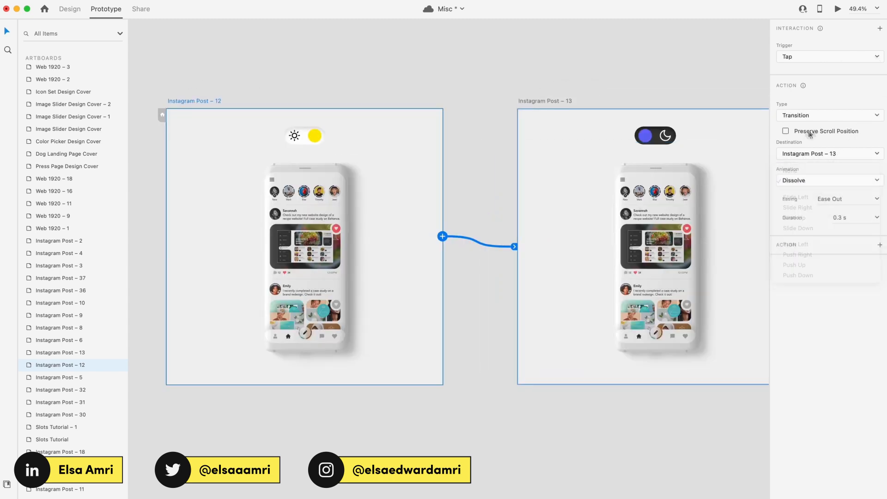
{"action": "left_click", "coordinate": [828, 114]}
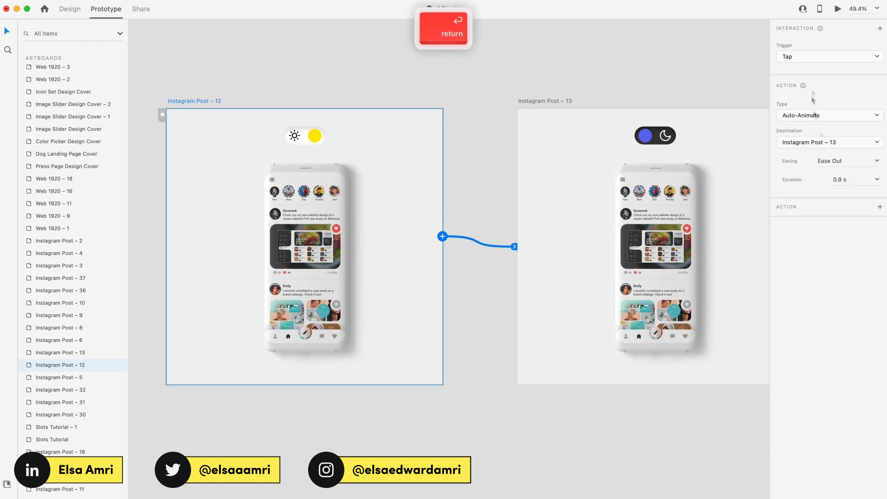
Step: Preview the prototype and tap the switch to watch the light-to-dark transition
{"action": "left_click", "coordinate": [838, 9]}
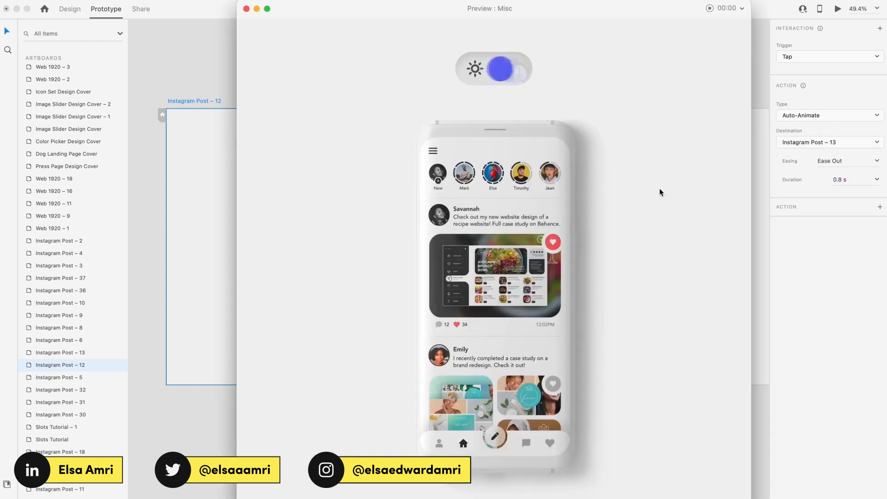
{"action": "left_click", "coordinate": [493, 69]}
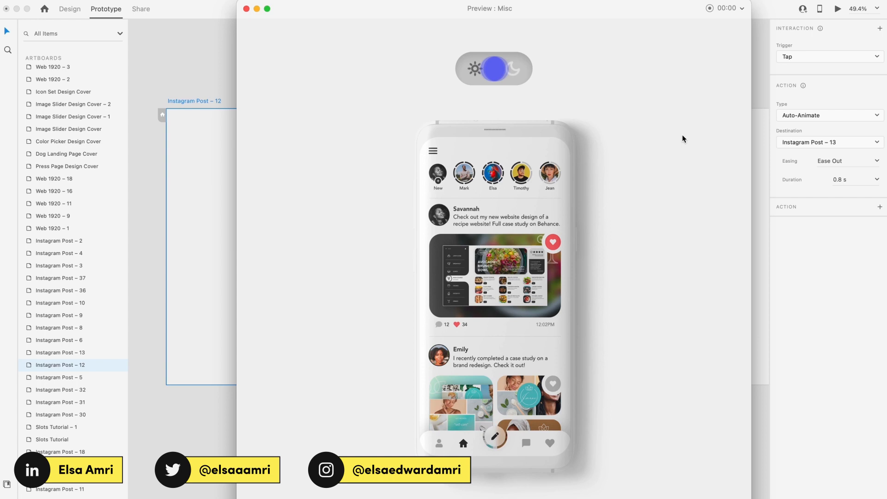
{"action": "left_click", "coordinate": [493, 68]}
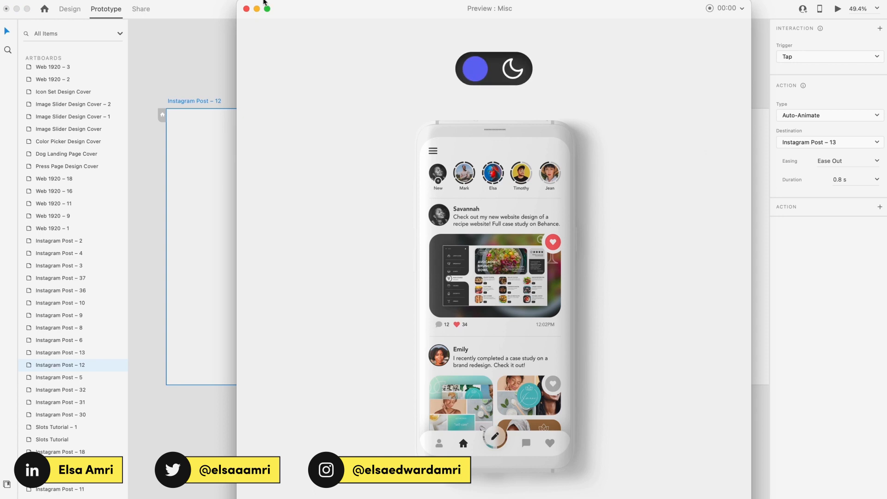
{"action": "left_click", "coordinate": [246, 8]}
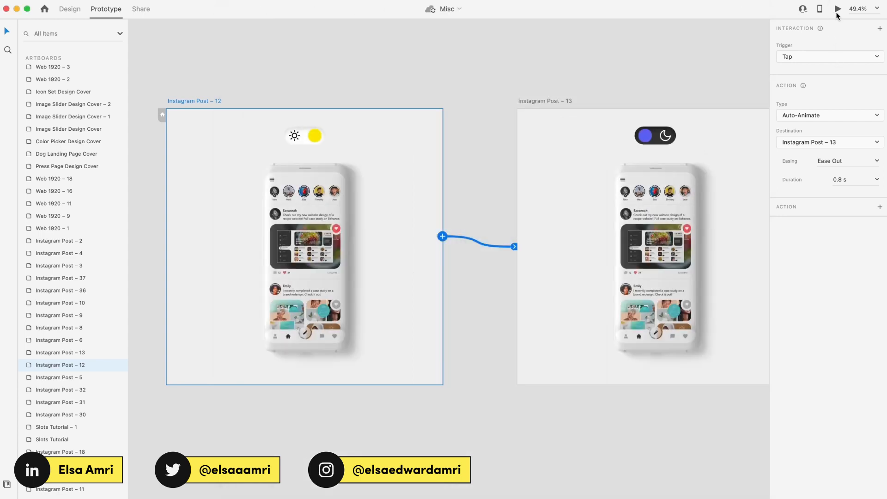
{"action": "left_click", "coordinate": [838, 9]}
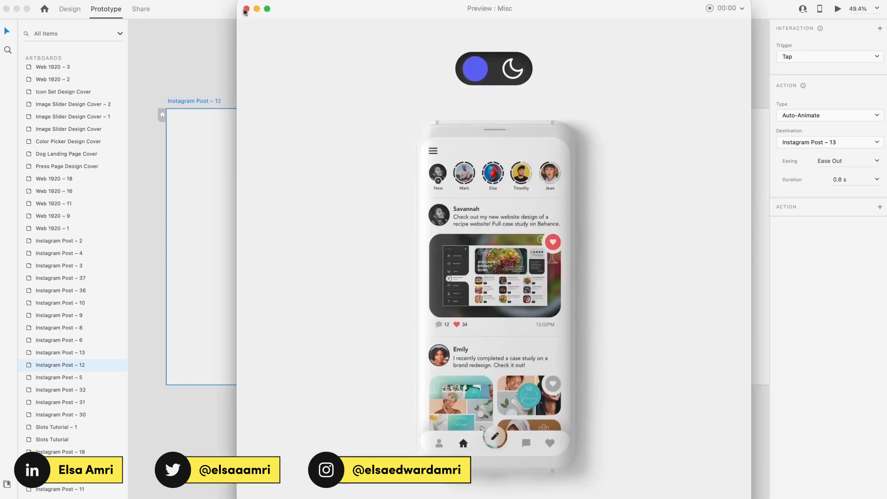
{"action": "left_click", "coordinate": [245, 8]}
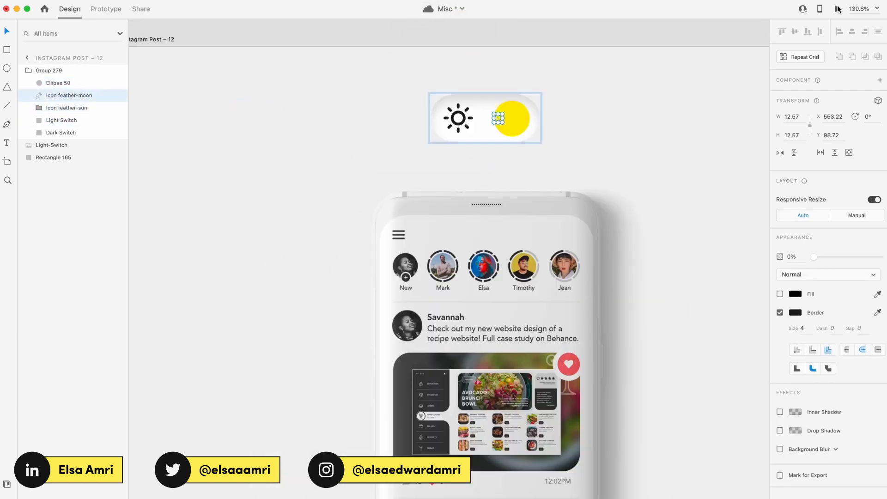
Step: Leave prototyping and return to the Design workspace to edit the switch group
{"action": "left_click", "coordinate": [840, 8]}
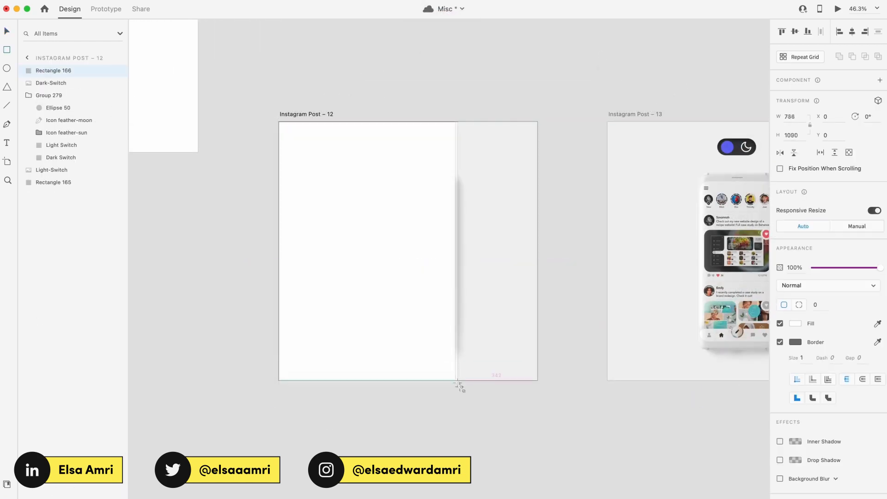
Step: Draw a 784×900 rectangle over the dark phone on Instagram Post – 12, resized evenly around its centre
{"action": "left_click_drag", "start_coordinate": [459, 384], "coordinate": [483, 384]}
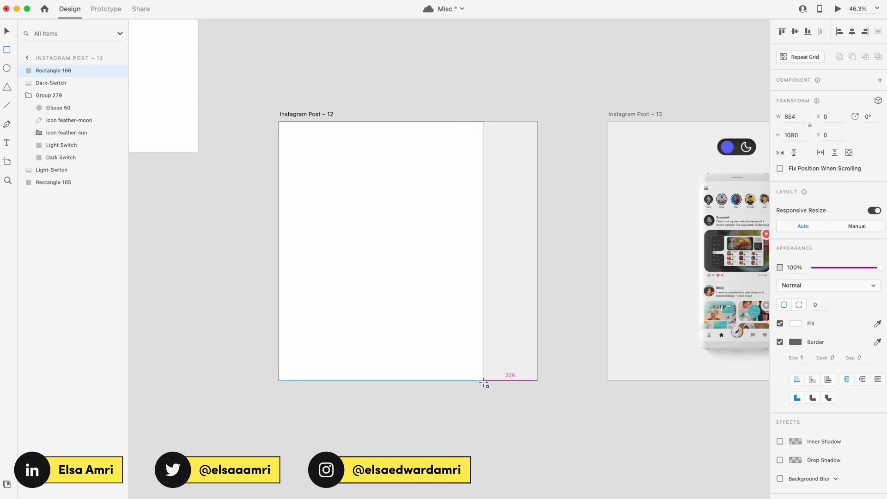
{"action": "left_click_drag", "start_coordinate": [483, 252], "coordinate": [537, 251]}
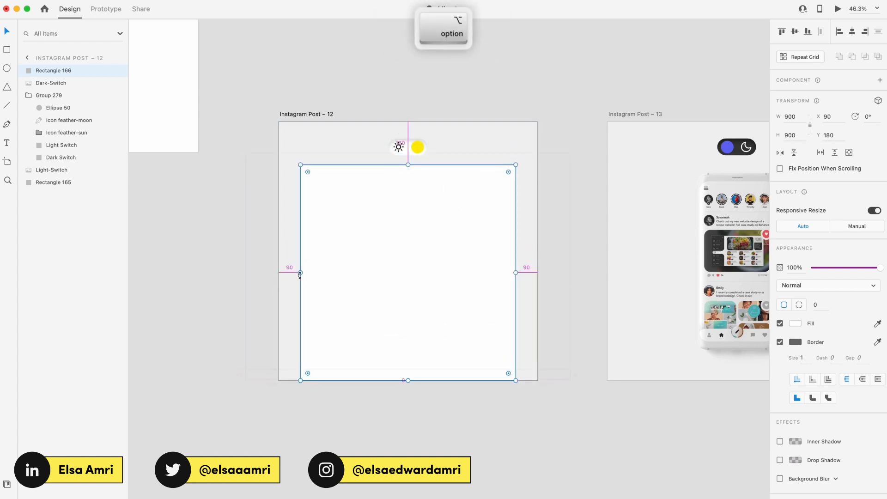
{"action": "left_click_drag", "start_coordinate": [299, 274], "coordinate": [325, 290]}
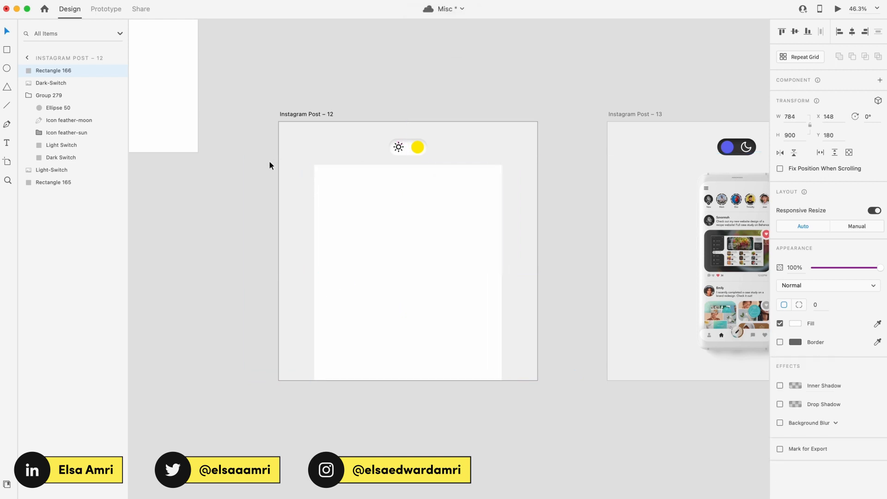
Step: Rename the phone group Dark Phone and mask it with the new rectangle via Mask with Shape
{"action": "left_click", "coordinate": [51, 82]}
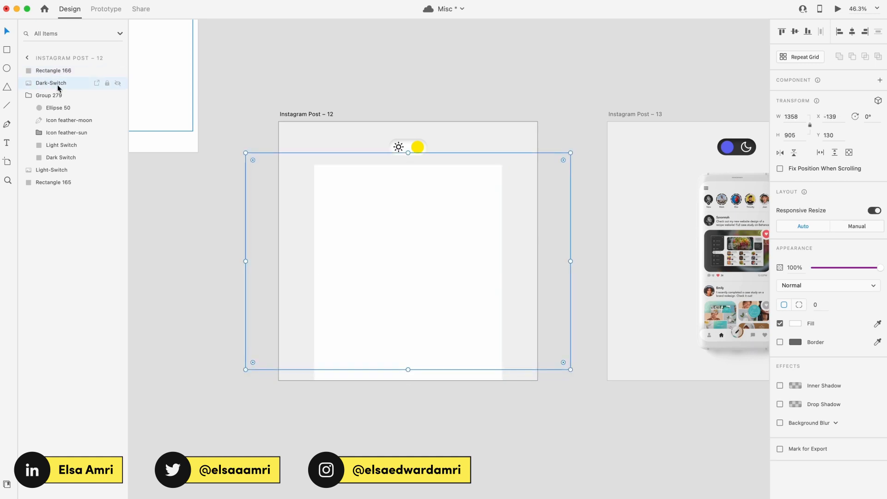
{"action": "double_click", "coordinate": [51, 82]}
{"action": "type", "text": "Dark Phone"}
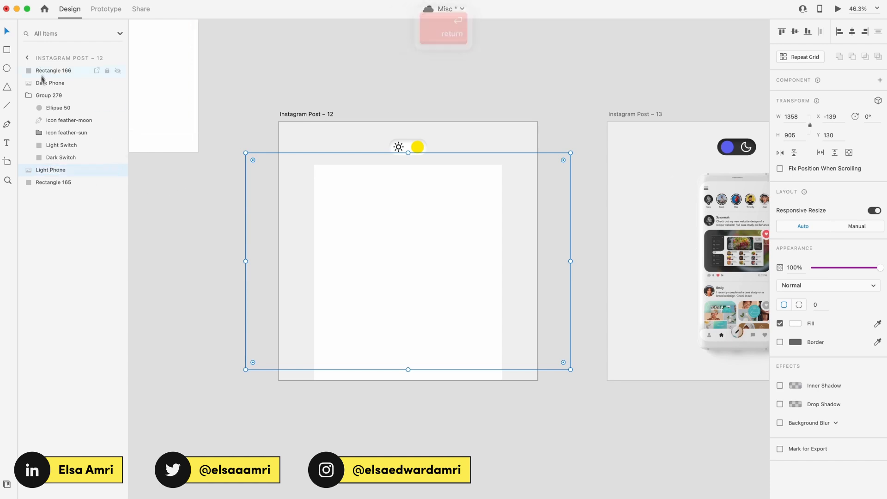
{"action": "right_click", "coordinate": [407, 266]}
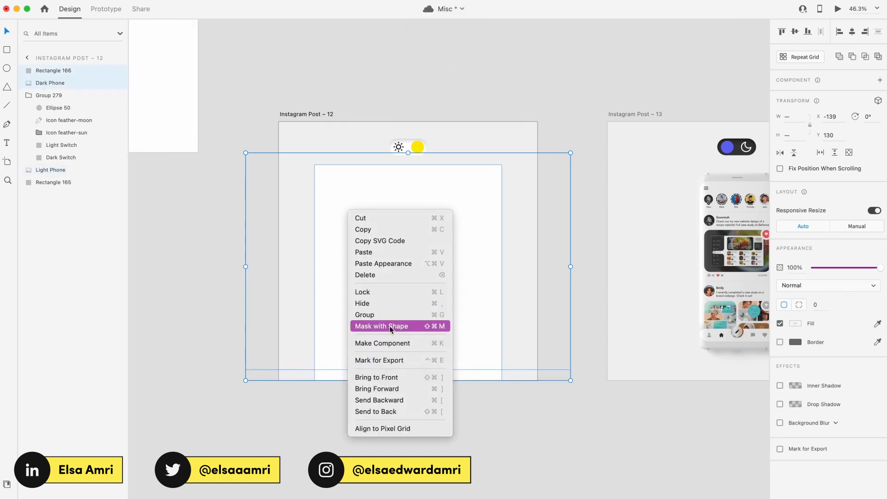
{"action": "left_click", "coordinate": [380, 326]}
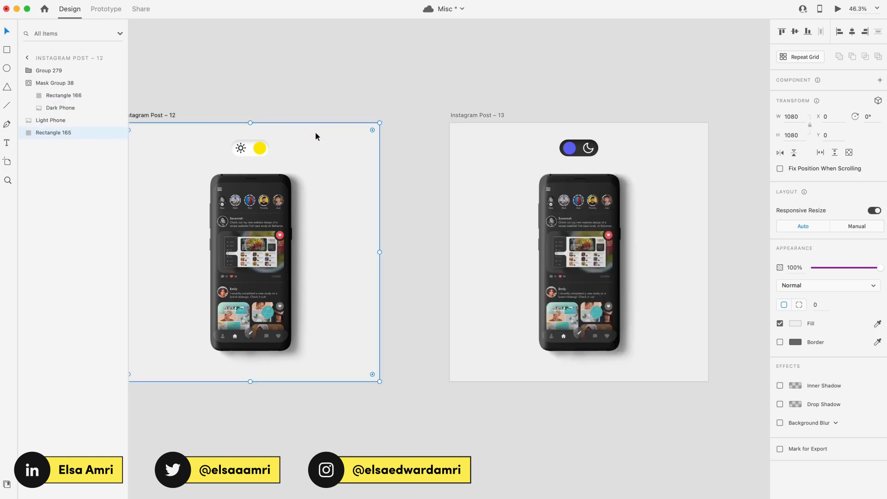
Step: Give the full-size background rectangle behind the phone a dark grey #363636 fill
{"action": "key", "text": "cmd+c"}
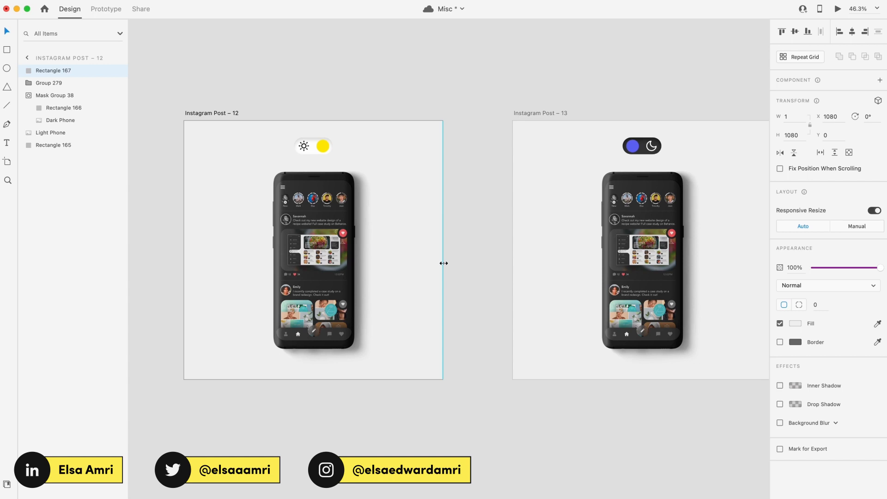
{"action": "key", "text": "cmd+z"}
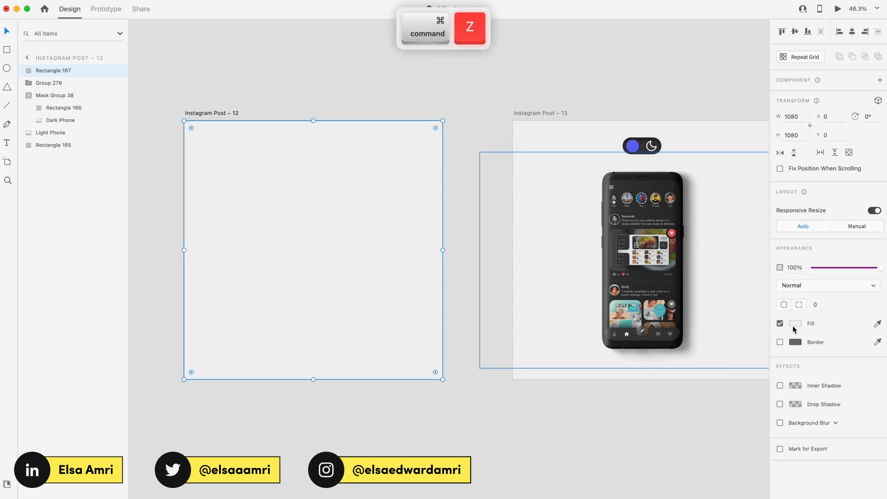
{"action": "left_click", "coordinate": [796, 324]}
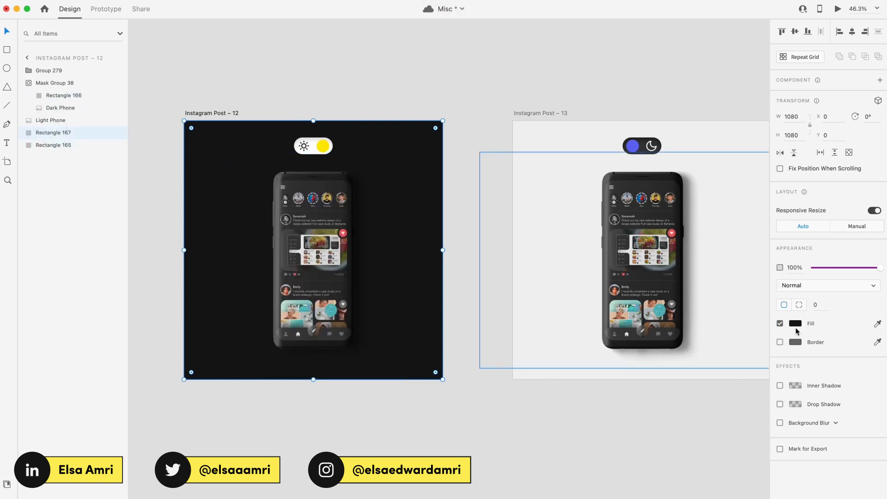
{"action": "left_click", "coordinate": [794, 323]}
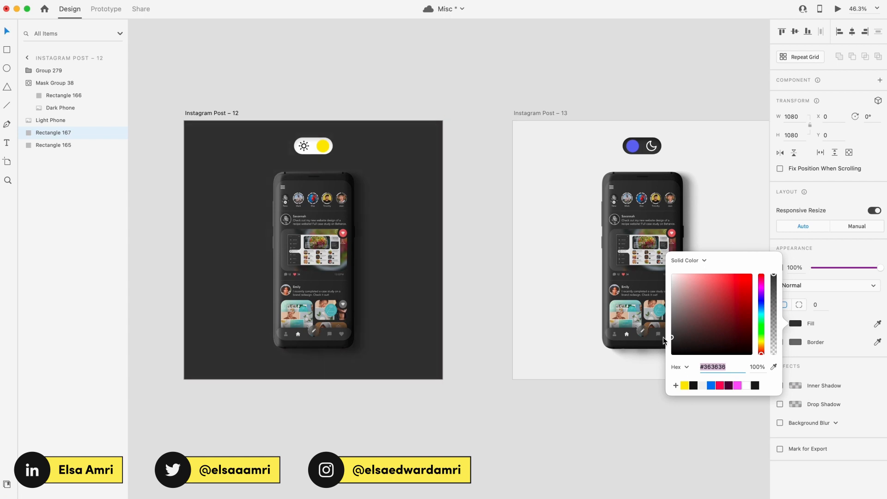
{"action": "key", "text": "cmd+c"}
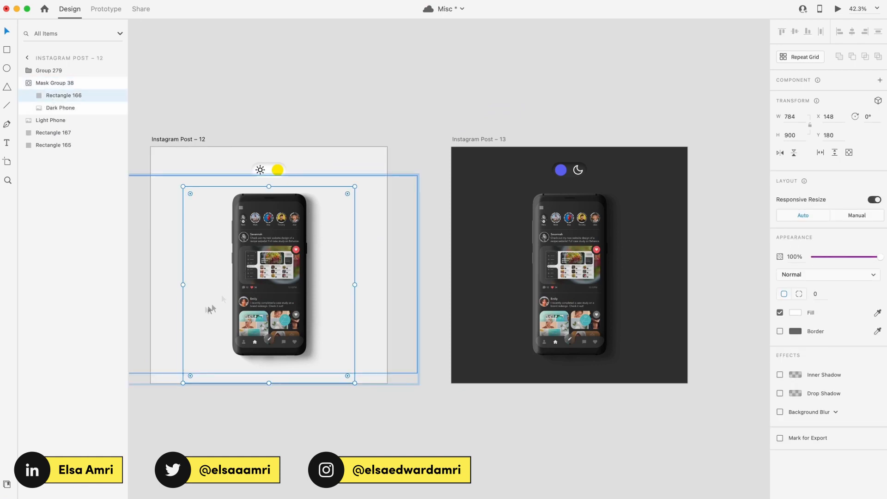
Step: Undo the unwanted edits so Post 12 stays light and Post 13 dark, then view both artboards
{"action": "key", "text": "cmd+z"}
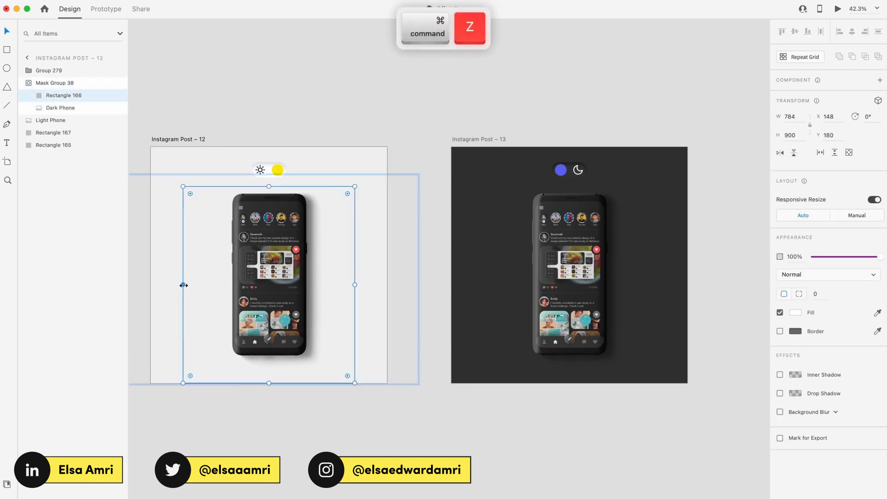
{"action": "key", "text": "cmd+z"}
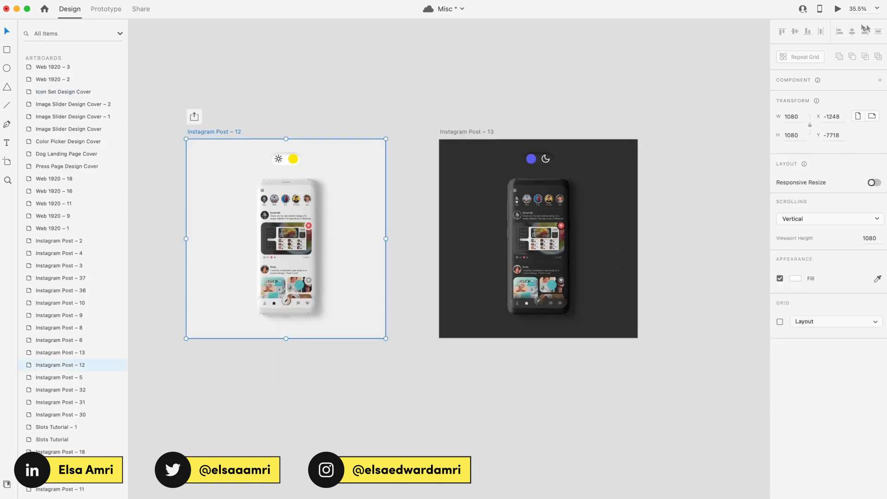
{"action": "left_click", "coordinate": [105, 8]}
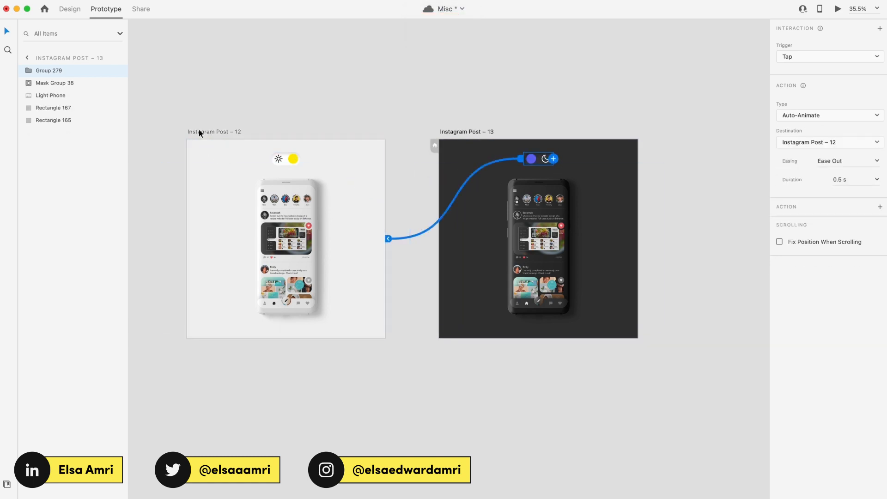
Step: Preview the prototype and tap the switch to toggle between dark and light mode both ways
{"action": "left_click", "coordinate": [841, 9]}
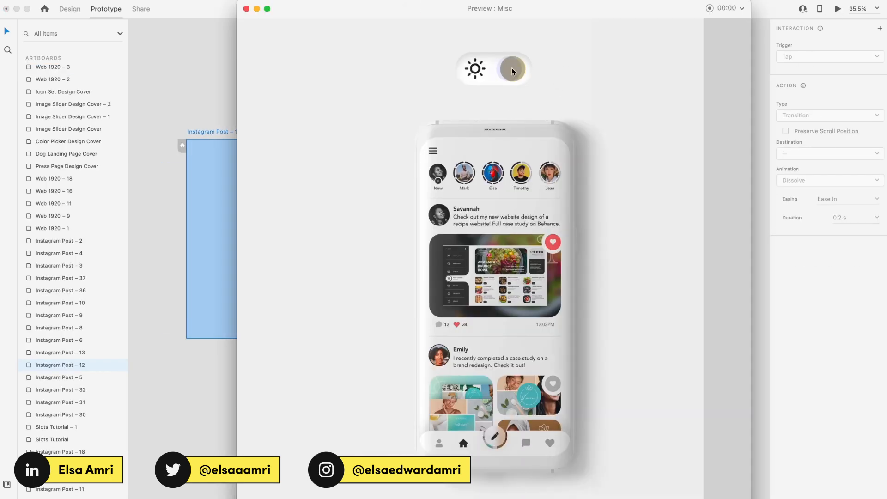
{"action": "left_click", "coordinate": [511, 68]}
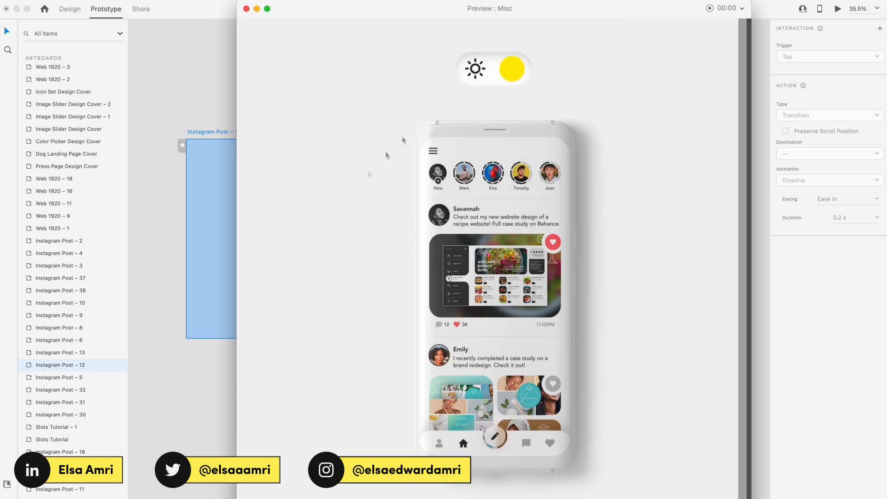
{"action": "left_click", "coordinate": [511, 68]}
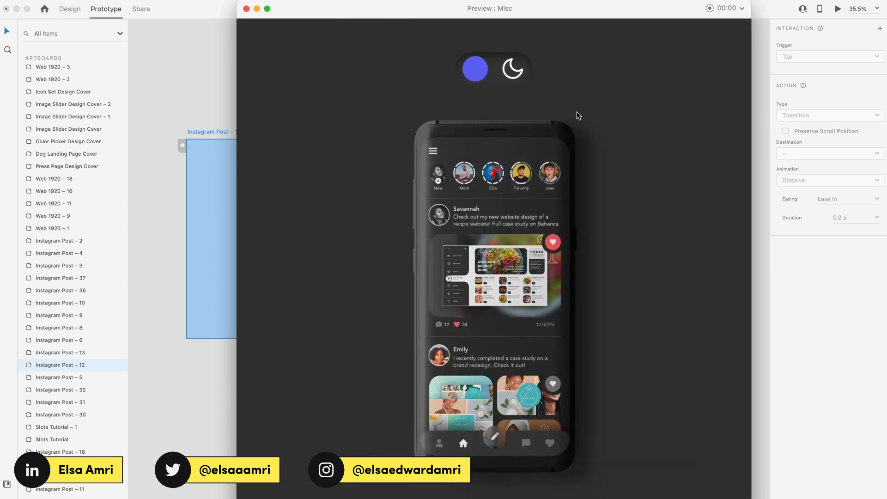
{"action": "left_click", "coordinate": [493, 69]}
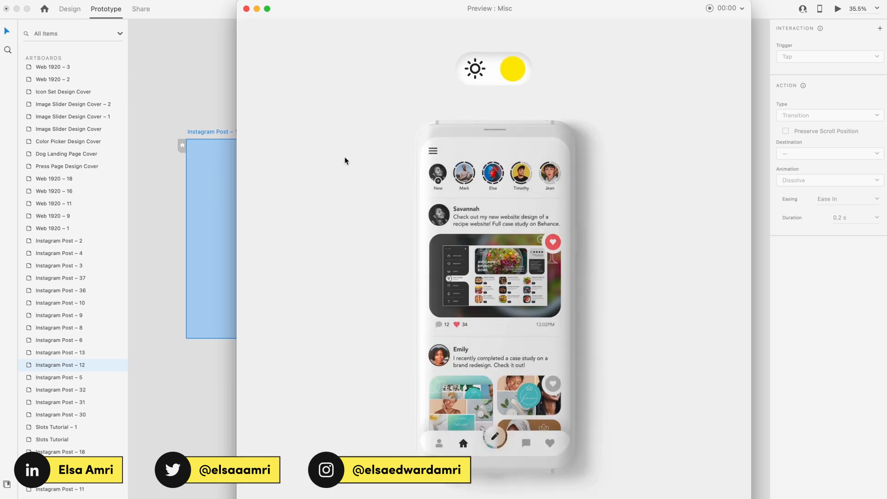